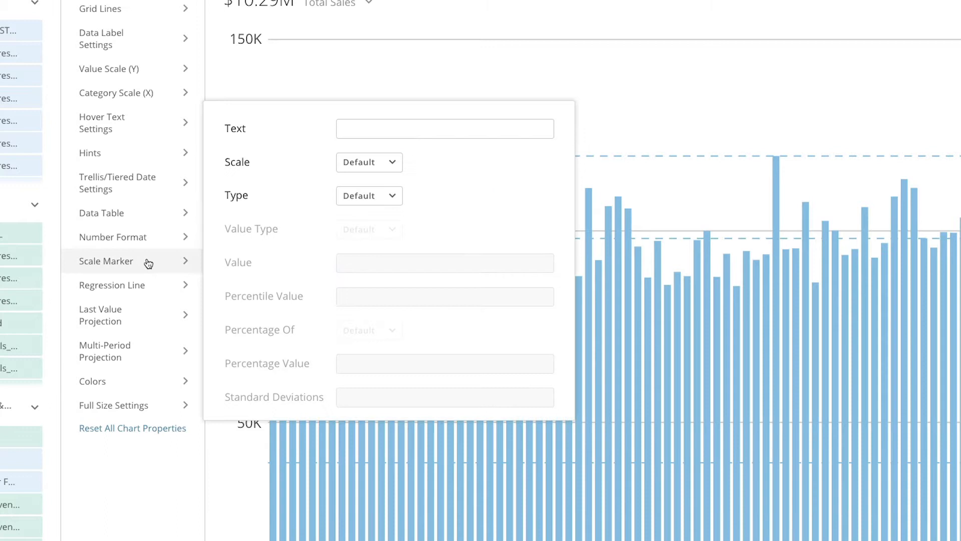
Step: Label the scale marker 'Median Point of Sales', keeping the default scale, and list the marker types
left_click(444, 128)
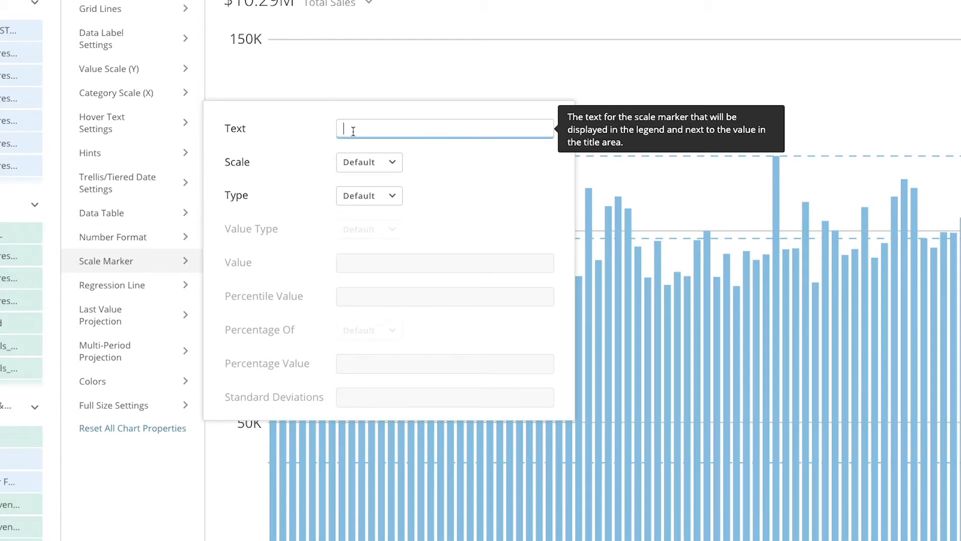
type("Median Point of")
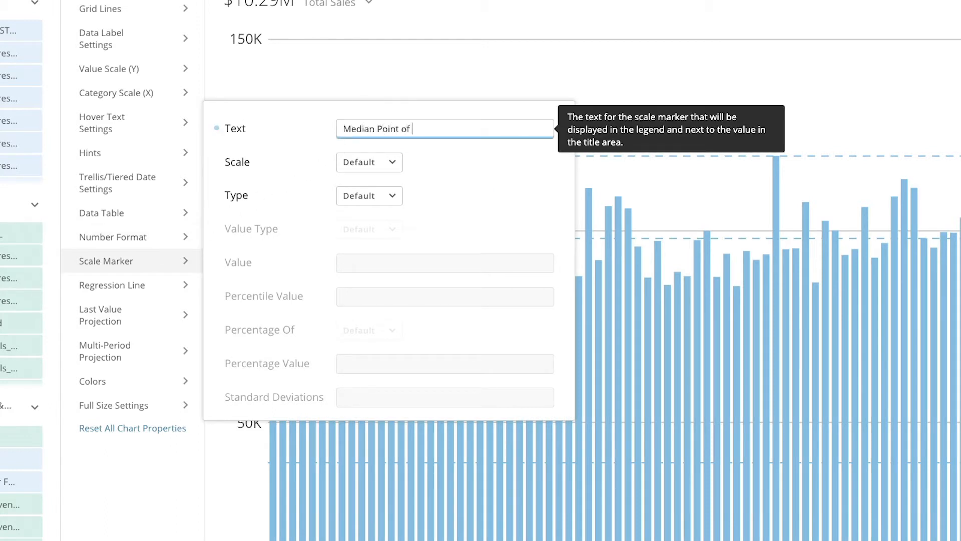
type("Sales")
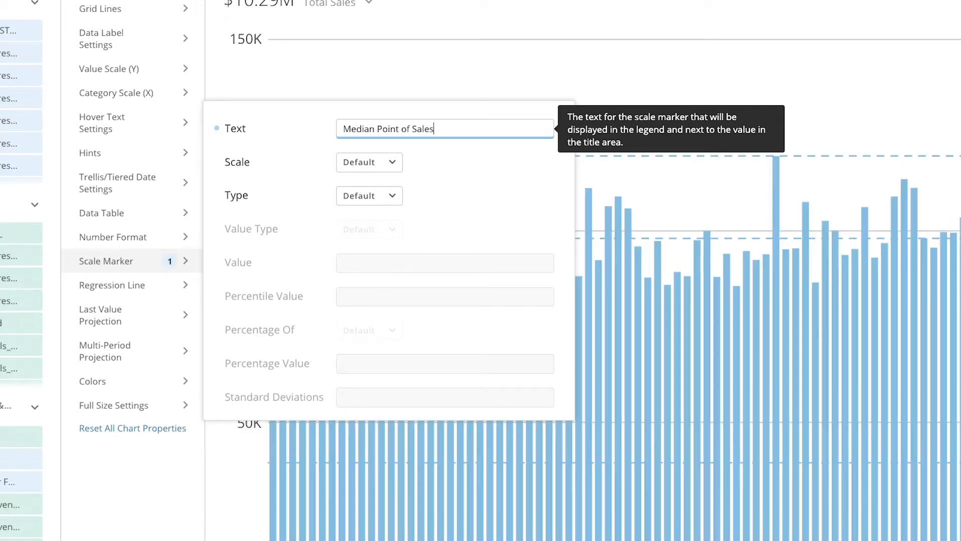
left_click(368, 162)
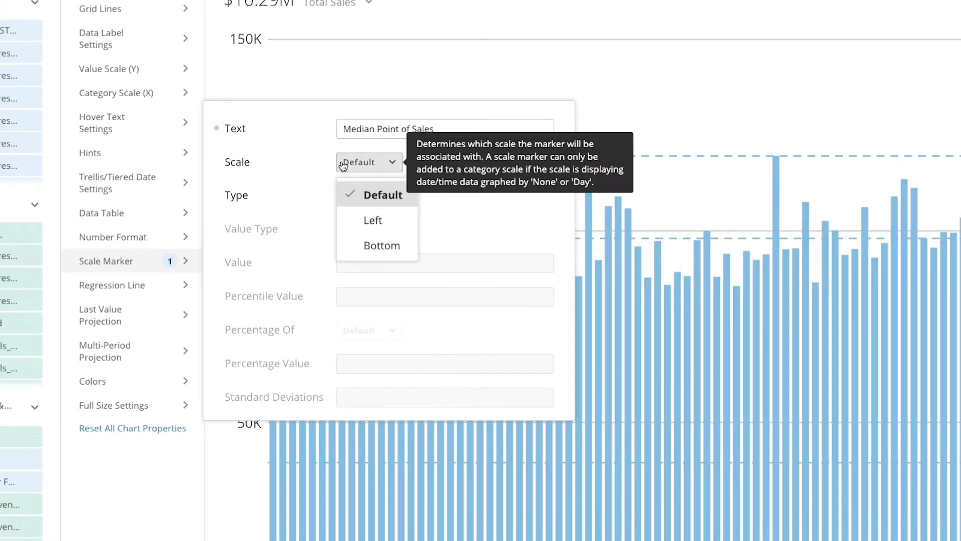
left_click(376, 194)
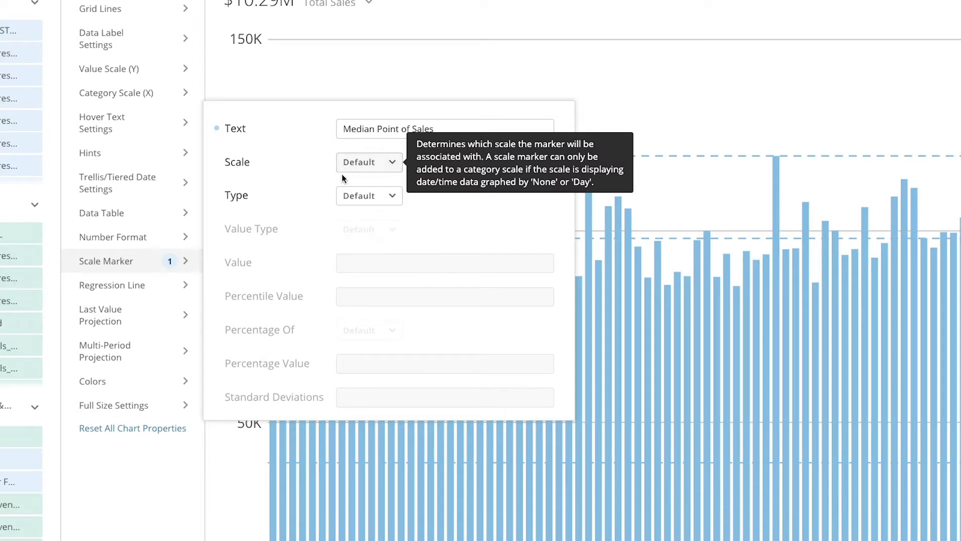
left_click(368, 197)
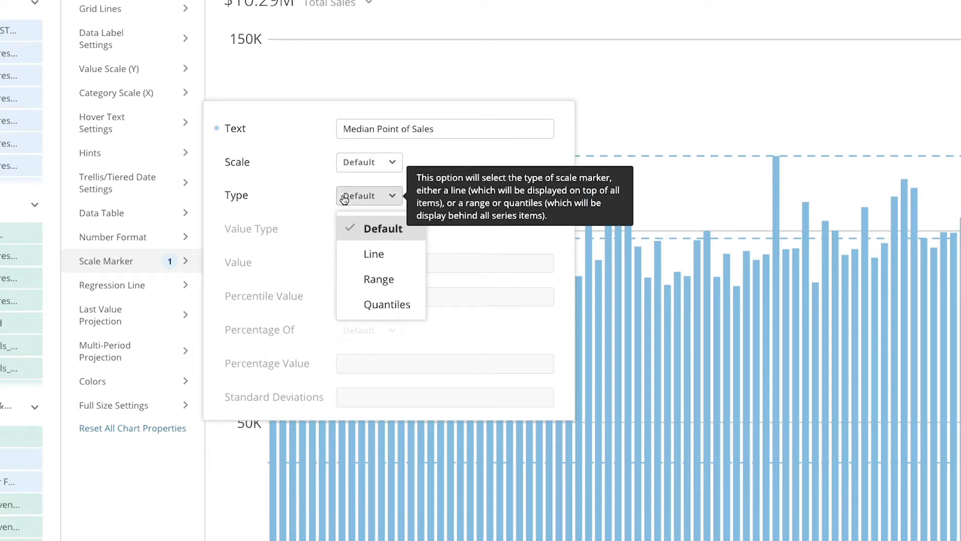
mouse_move(374, 255)
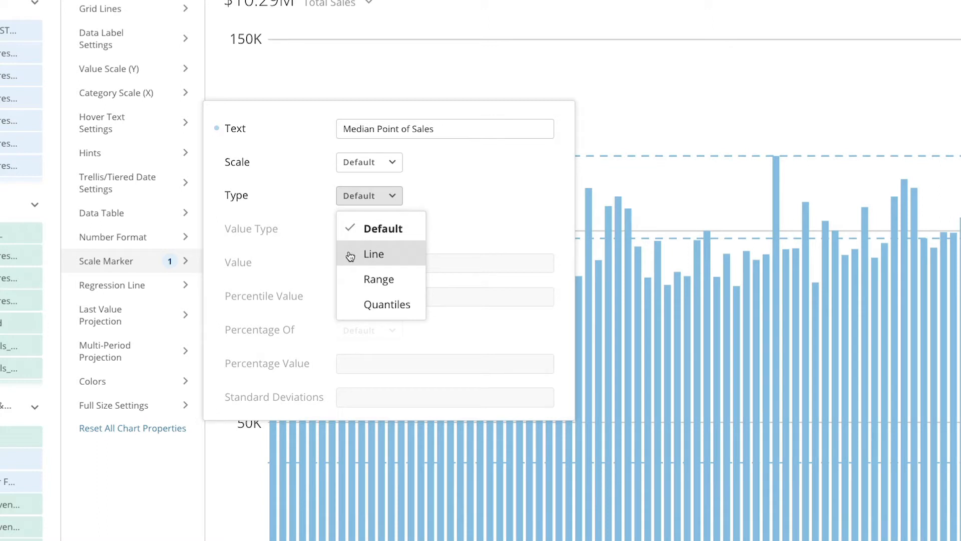
mouse_move(352, 282)
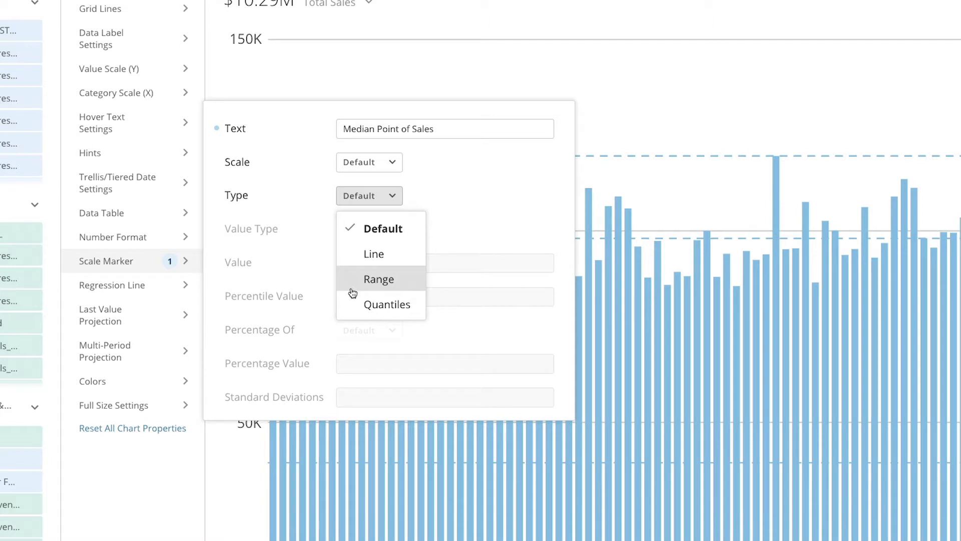
mouse_move(353, 305)
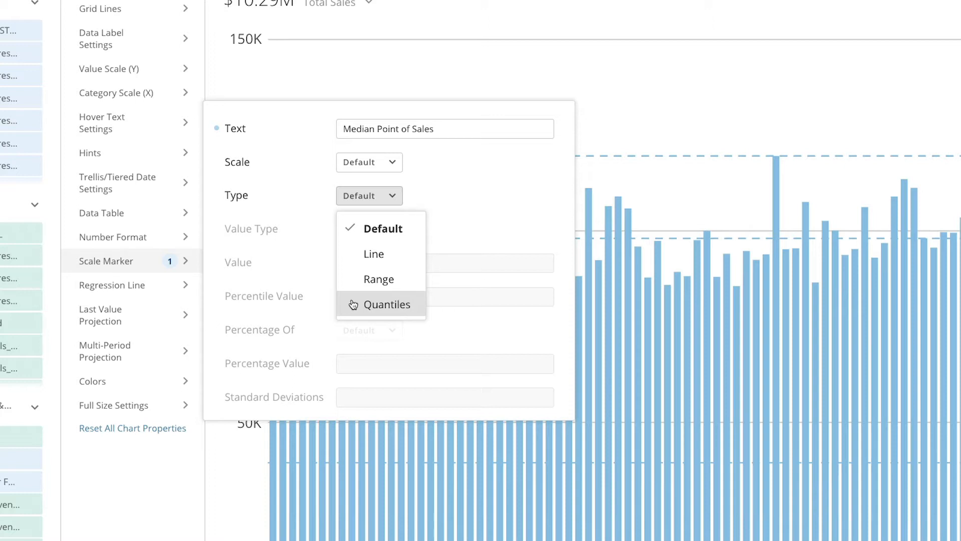
Step: Make the marker a Line at the Median value, coloured light green
left_click(373, 254)
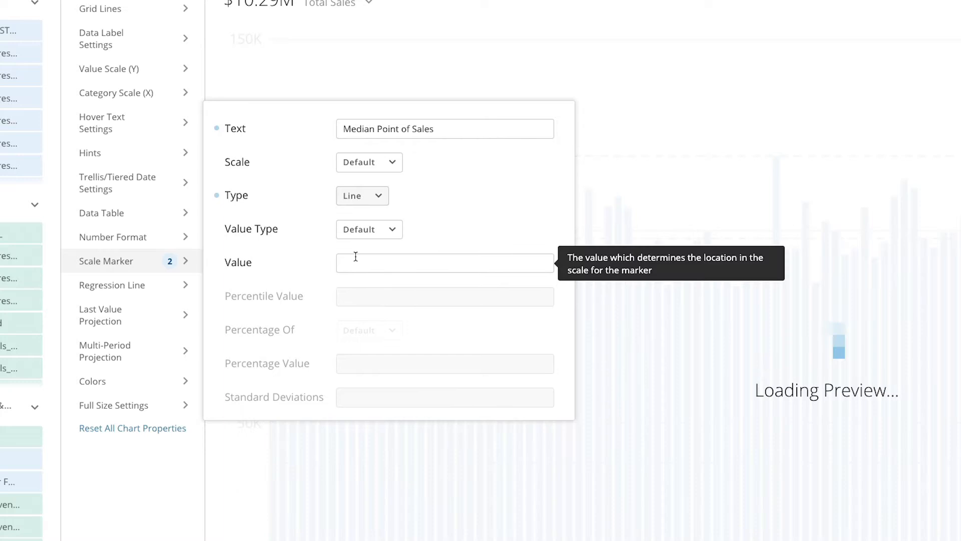
left_click(369, 229)
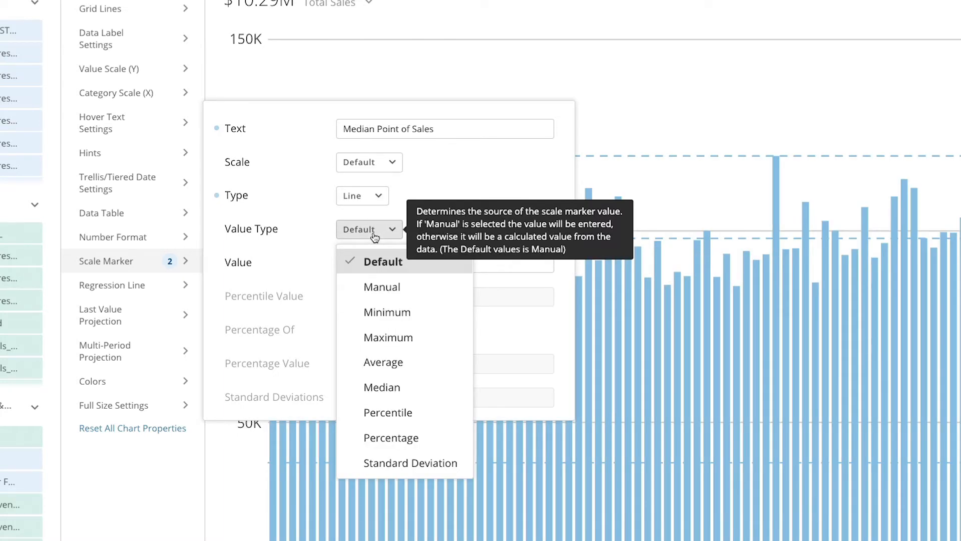
left_click(382, 386)
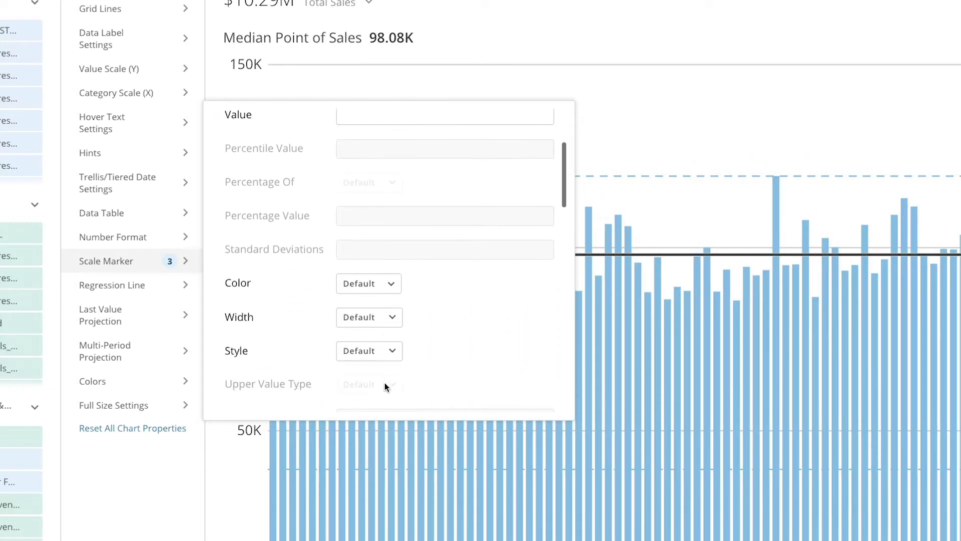
left_click(368, 284)
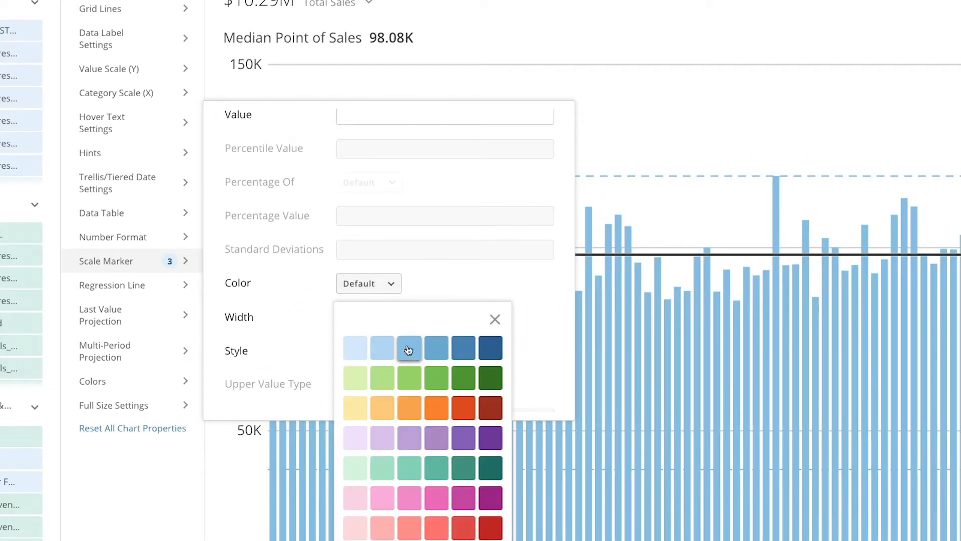
left_click(409, 378)
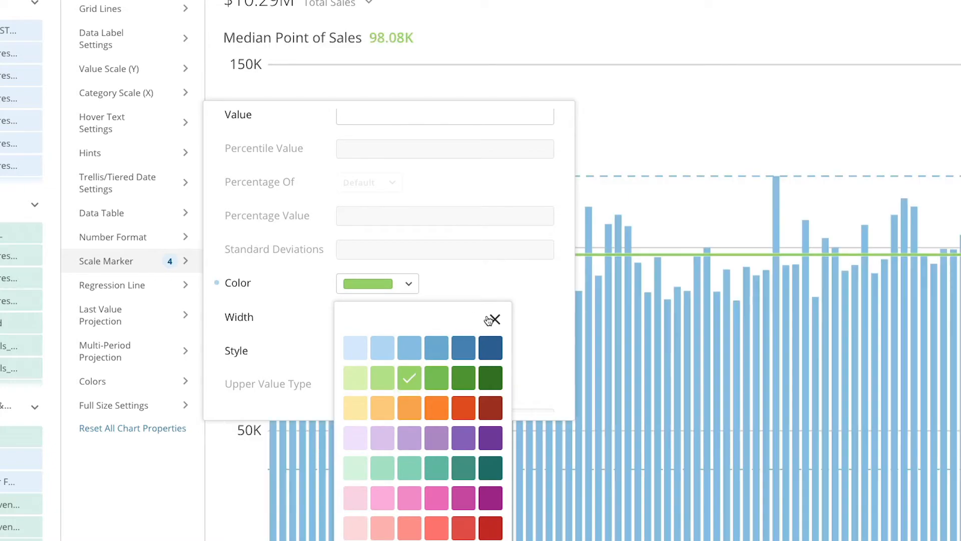
left_click(368, 317)
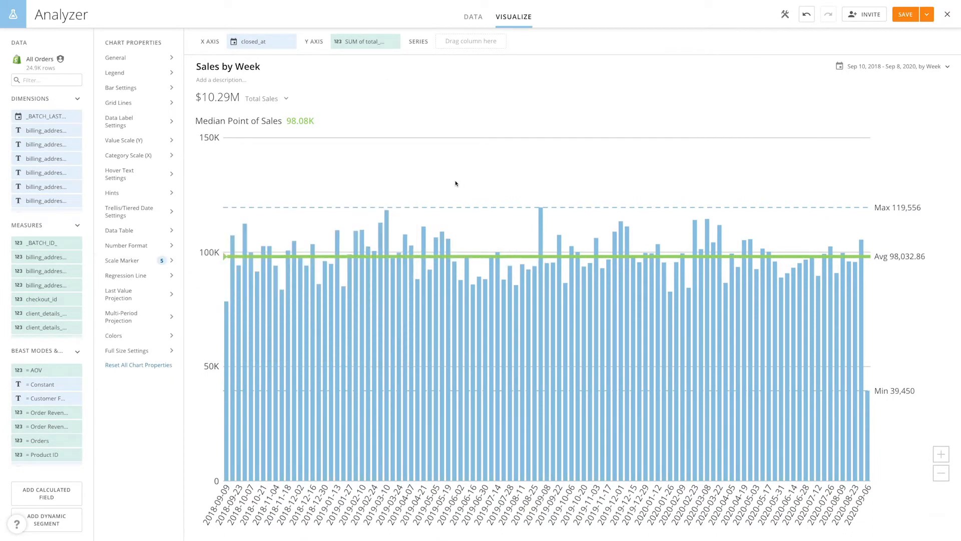
mouse_move(436, 177)
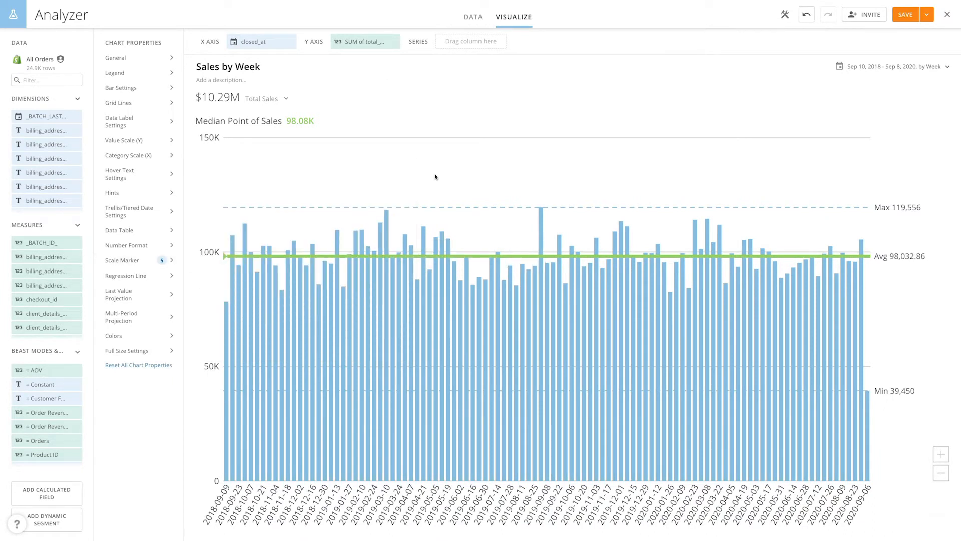
mouse_move(306, 131)
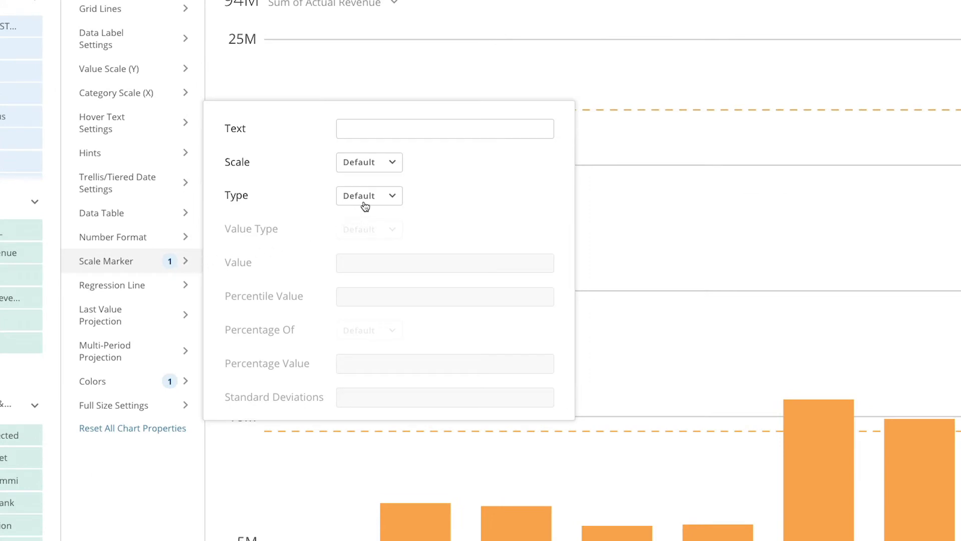
Step: Make the marker a Range with its lower value type set to Percentile
left_click(368, 195)
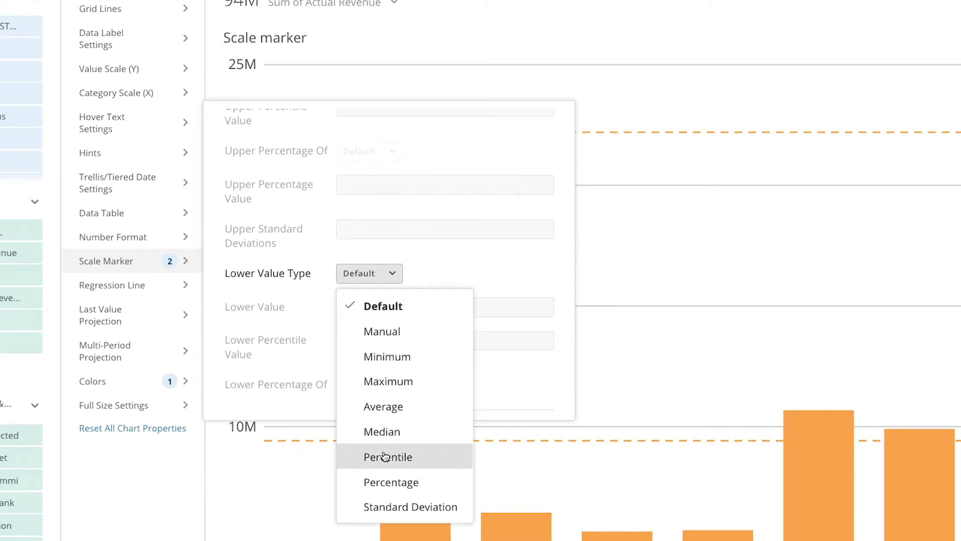
left_click(388, 456)
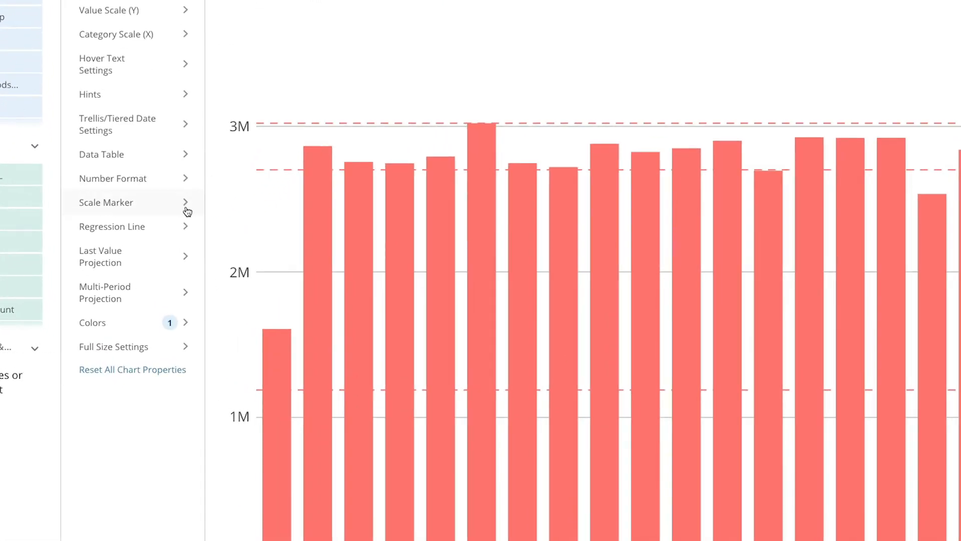
Step: Make the scale marker a Range with upper bound at -1 standard deviations
left_click(106, 202)
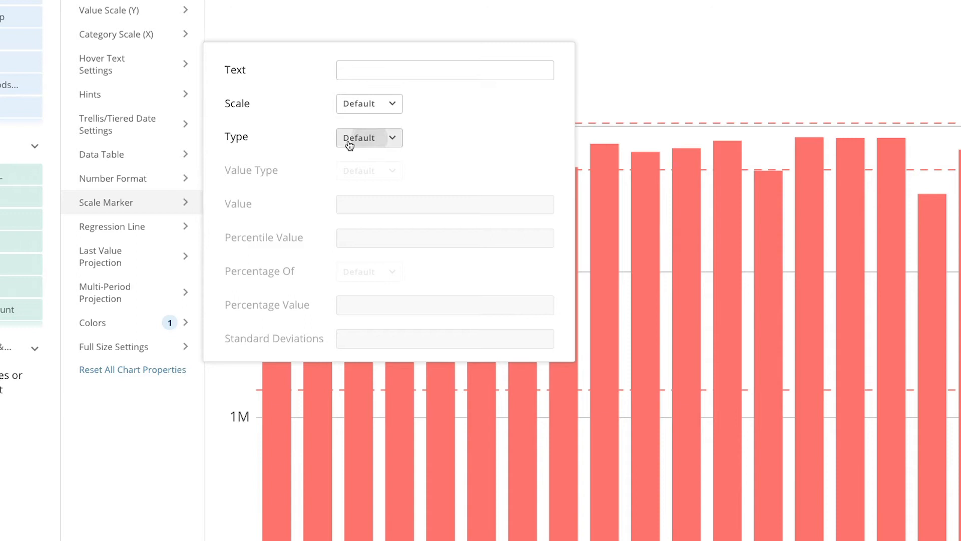
left_click(368, 138)
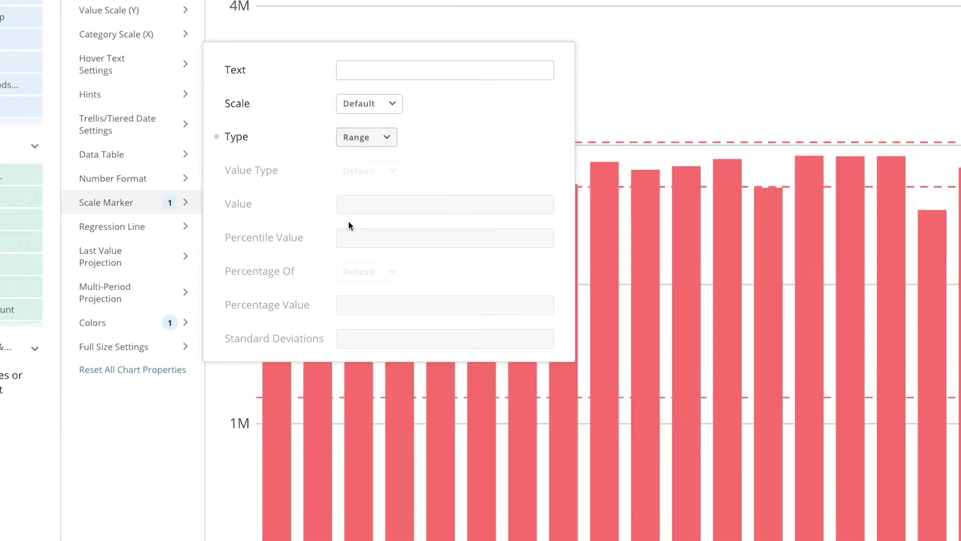
left_click(369, 240)
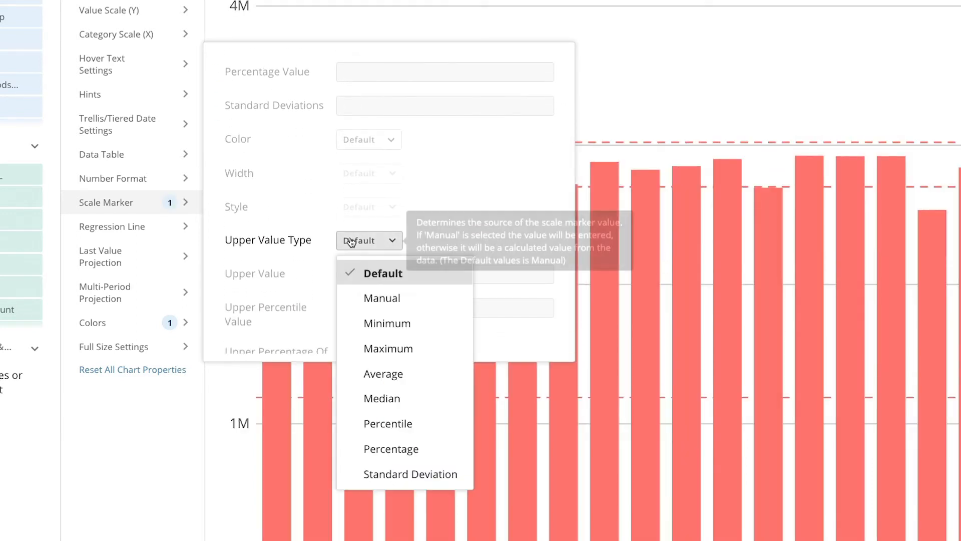
left_click(410, 474)
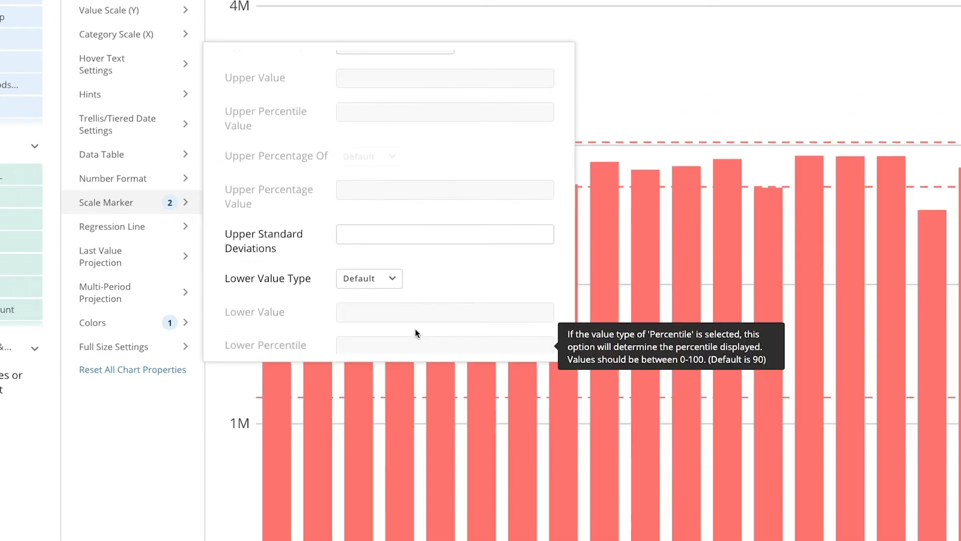
left_click(445, 234)
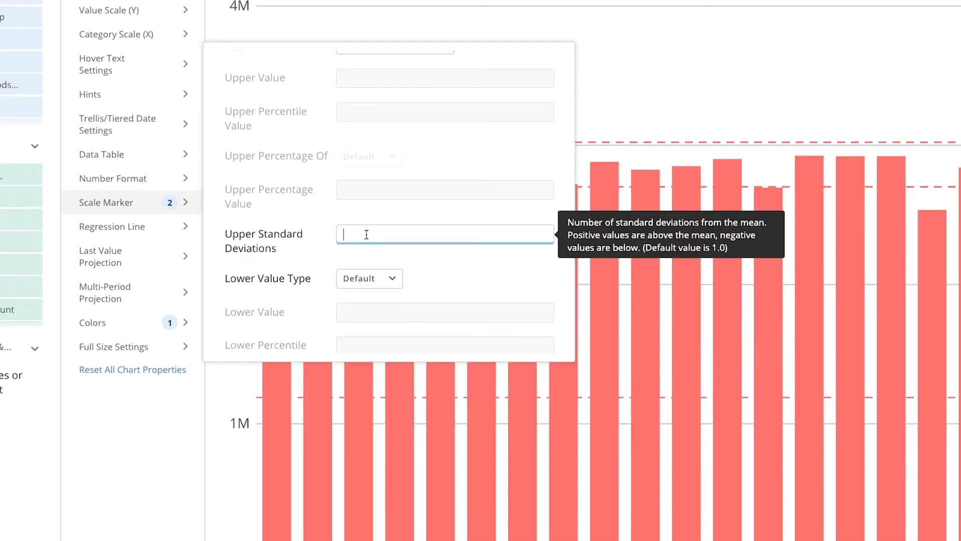
type("-1")
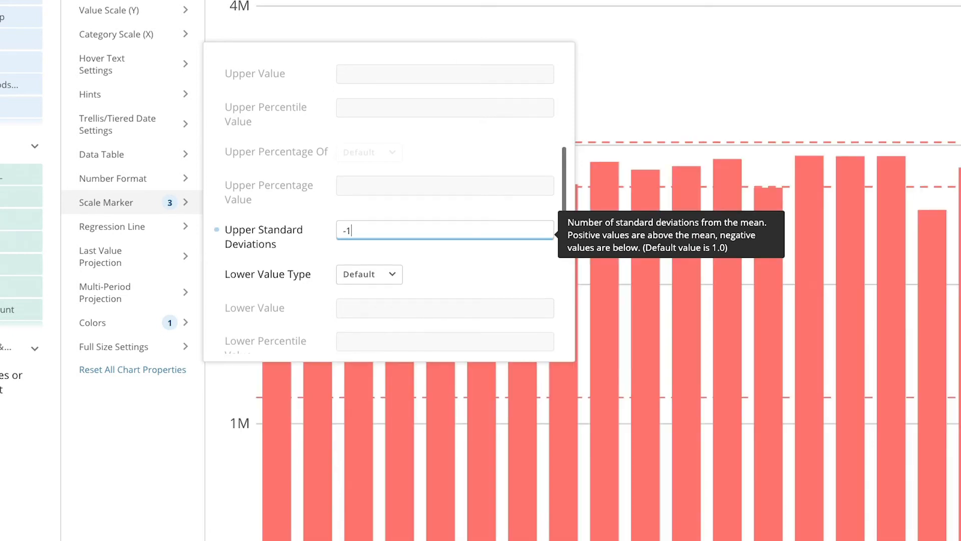
Step: Set the range's lower bound to -2 standard deviations
left_click(368, 276)
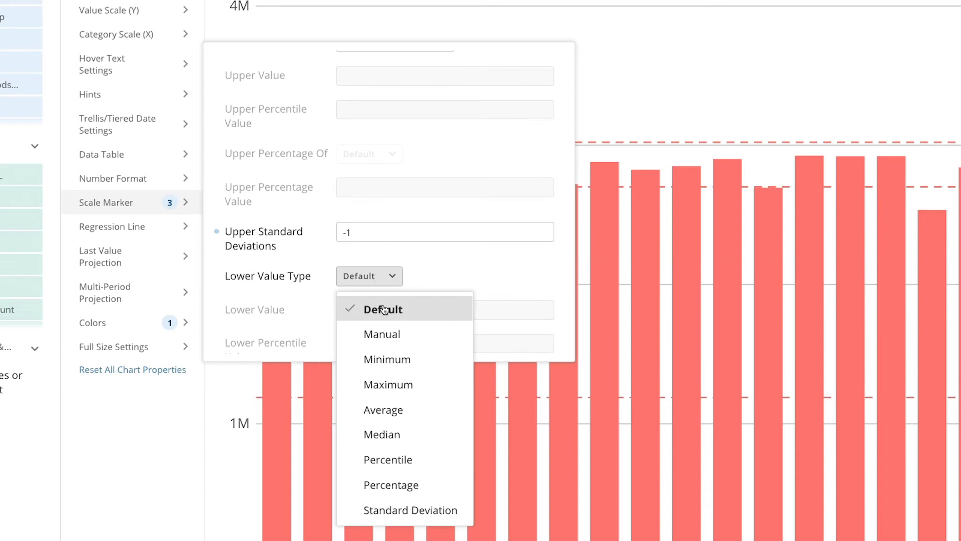
left_click(410, 509)
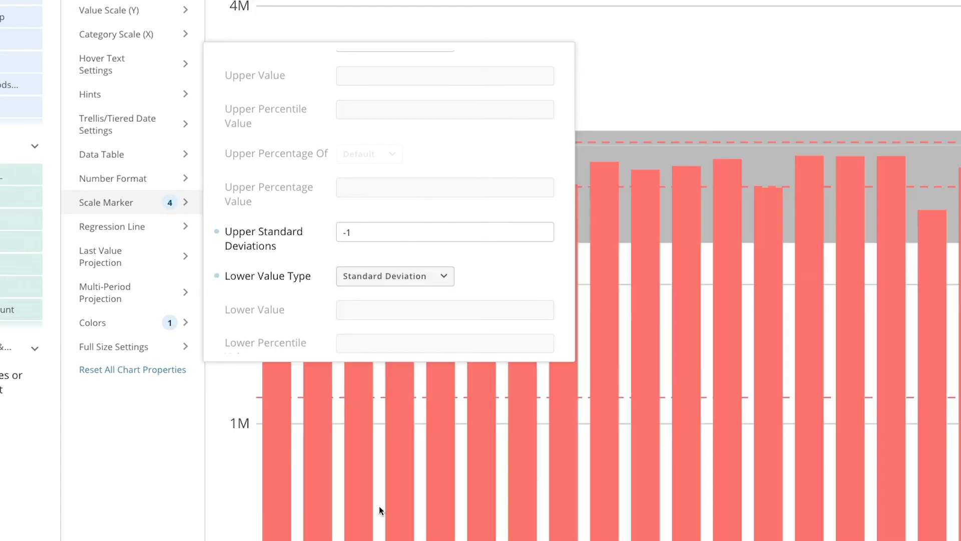
scroll("down", 3)
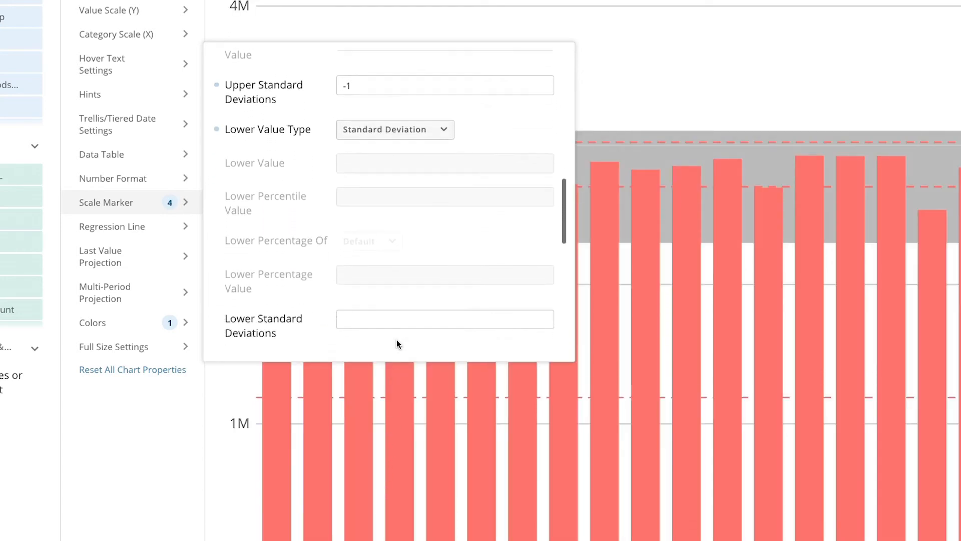
type("-2")
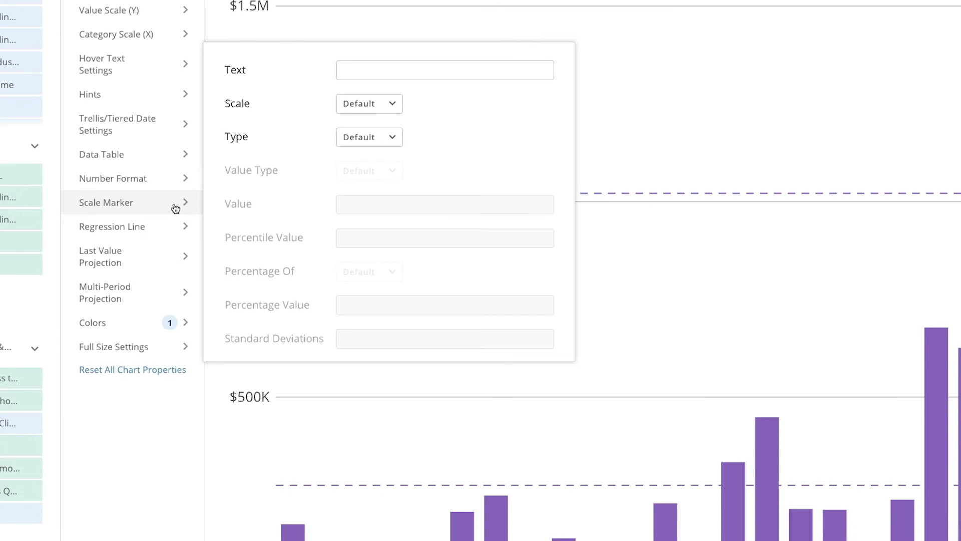
Step: Make the scale marker Quantiles, splitting the data into 10 quantiles
left_click(368, 137)
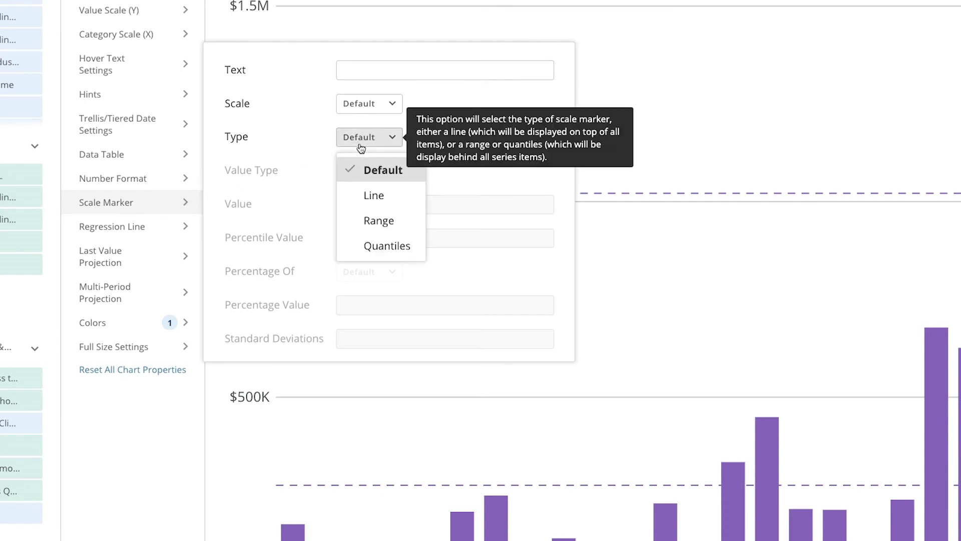
left_click(386, 246)
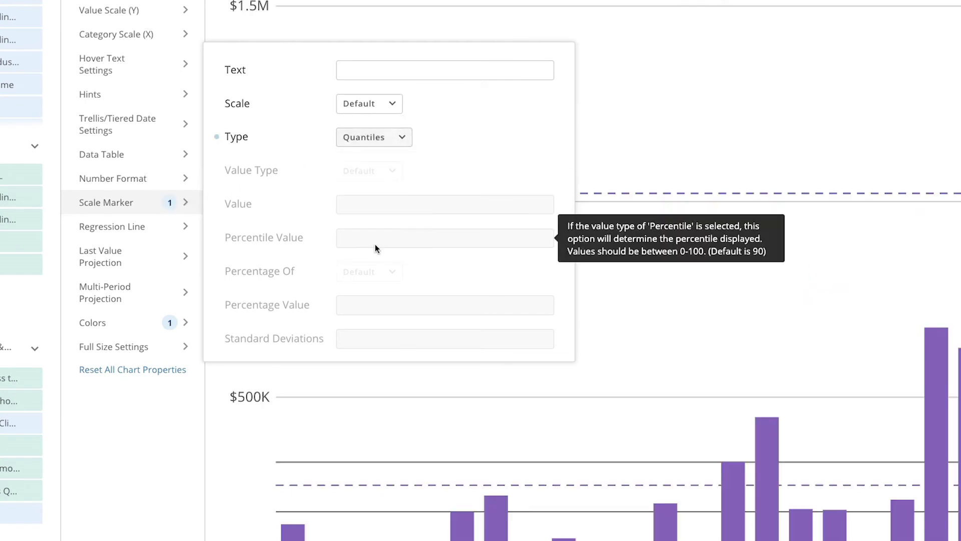
scroll("down", 3)
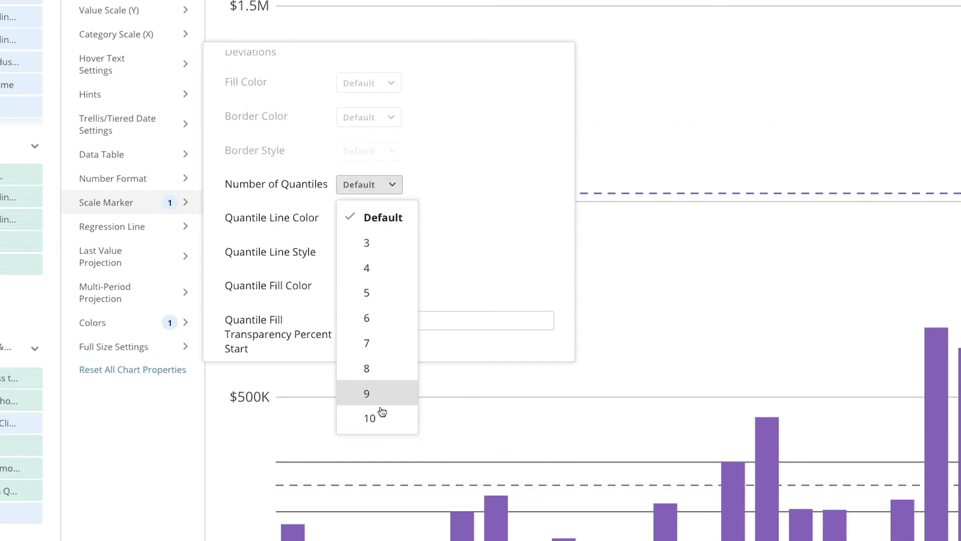
left_click(369, 417)
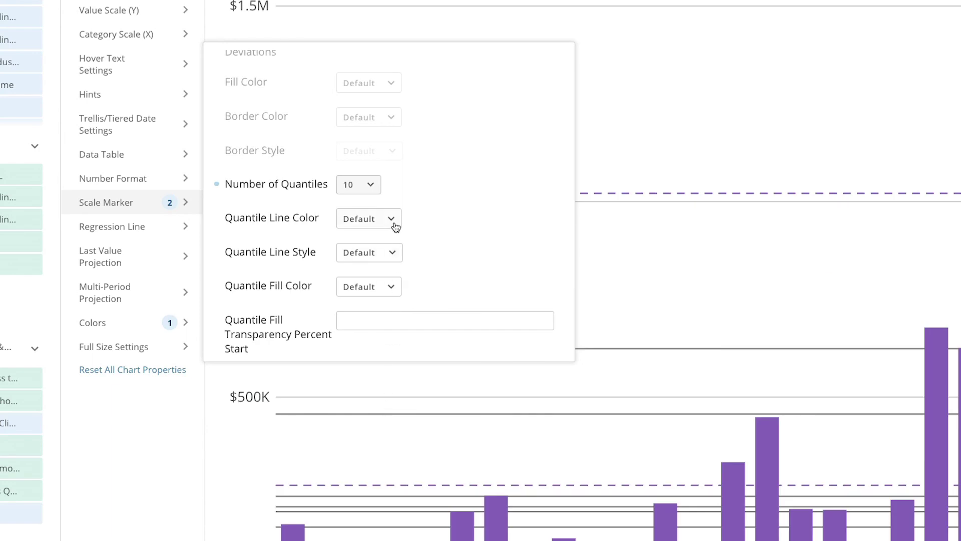
Step: Style the quantile lines dashed orange with a pale yellow fill
left_click(390, 218)
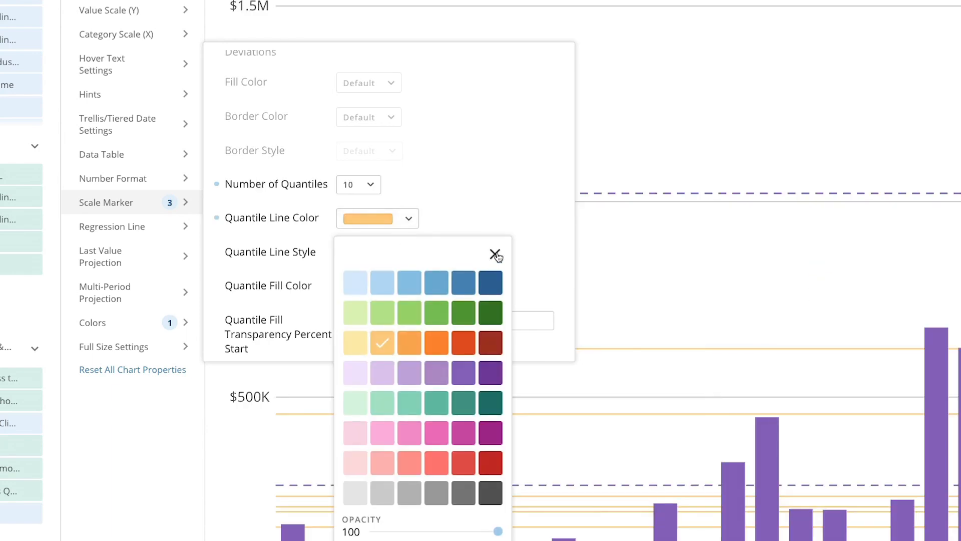
left_click(494, 254)
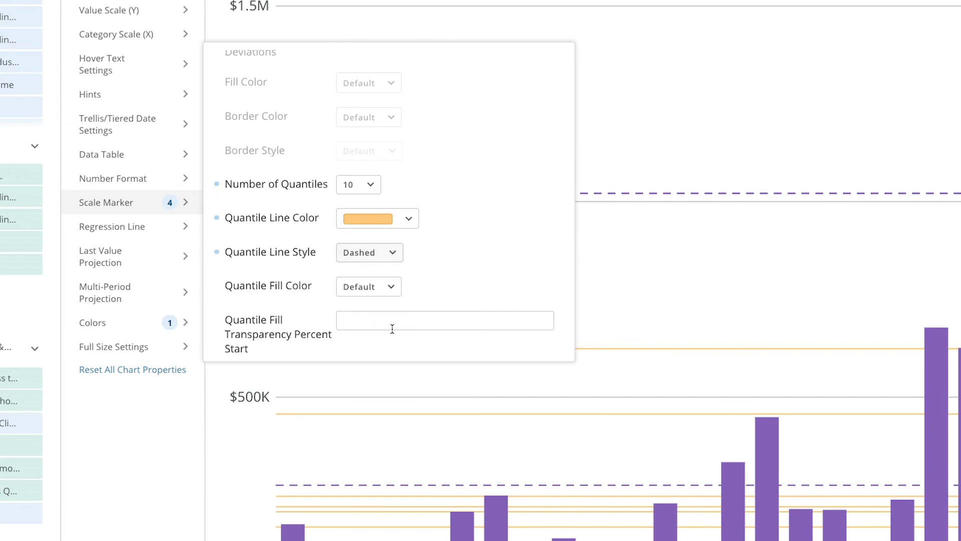
left_click(377, 286)
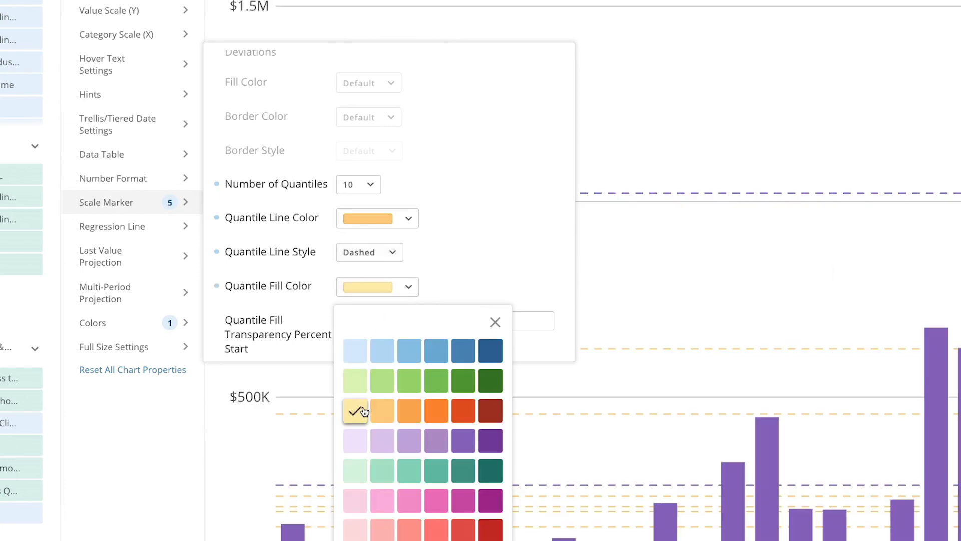
left_click(494, 322)
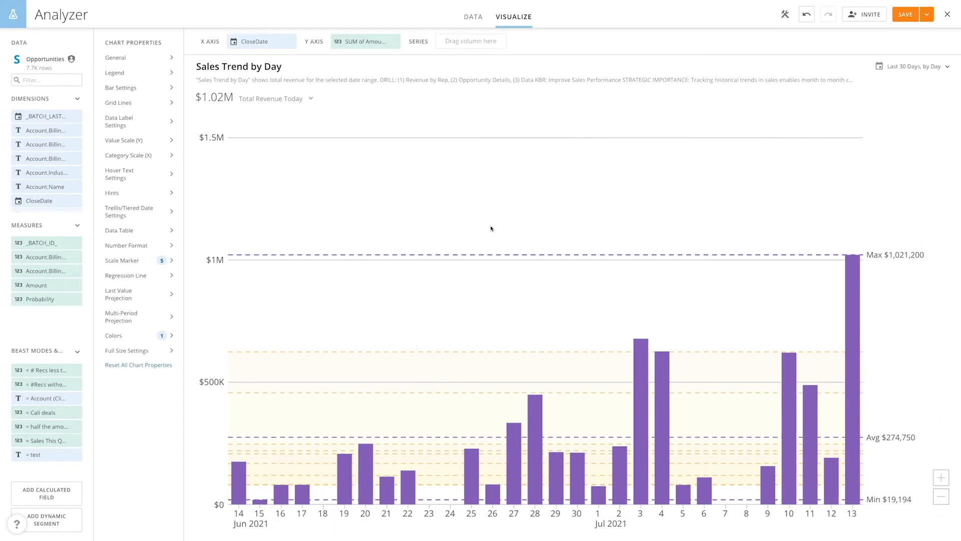